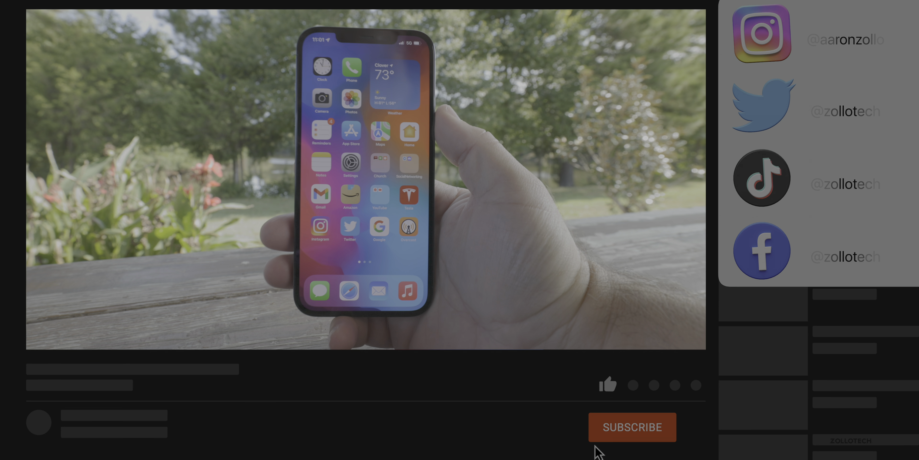
View the Last 10 Days battery chart and Wednesday's battery usage by app in Settings
click(632, 426)
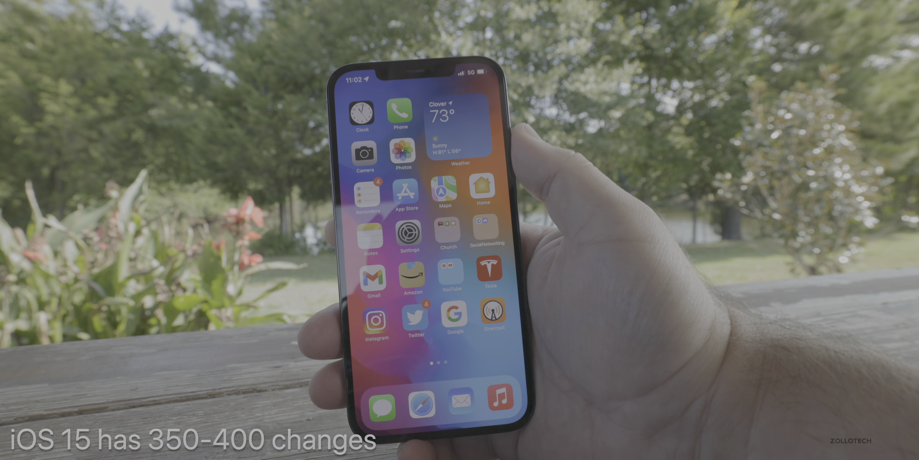
click(460, 129)
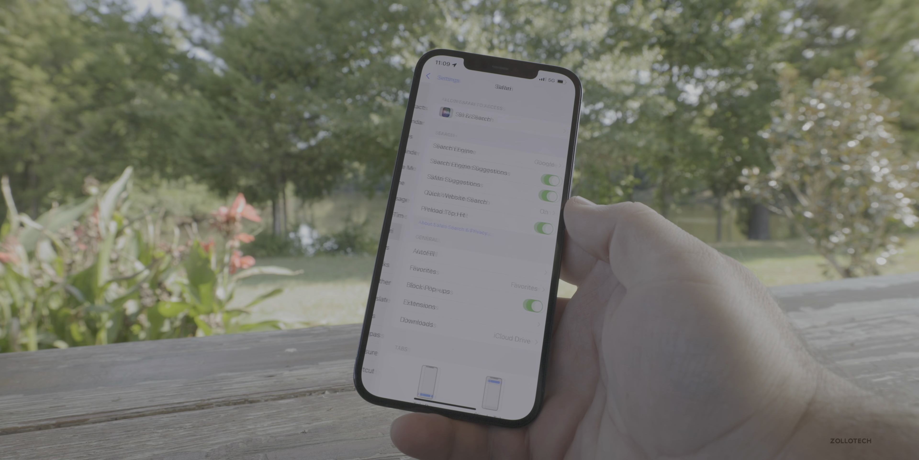
scroll(down, 3)
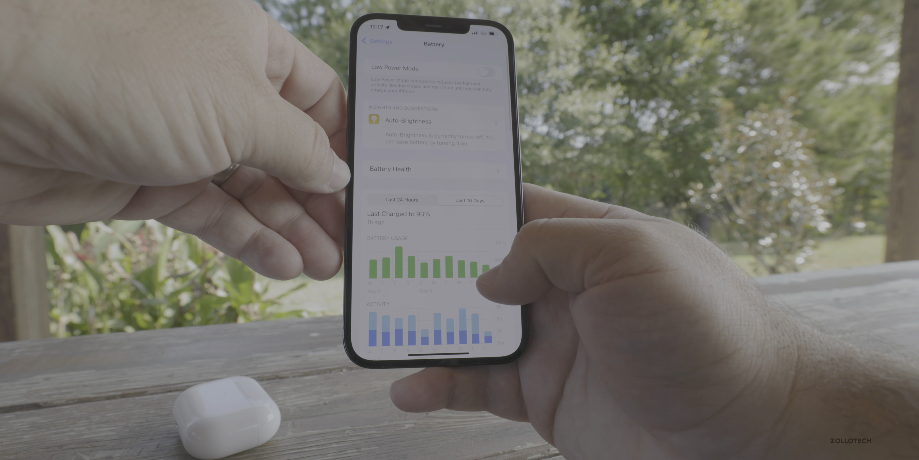
scroll(down, 3)
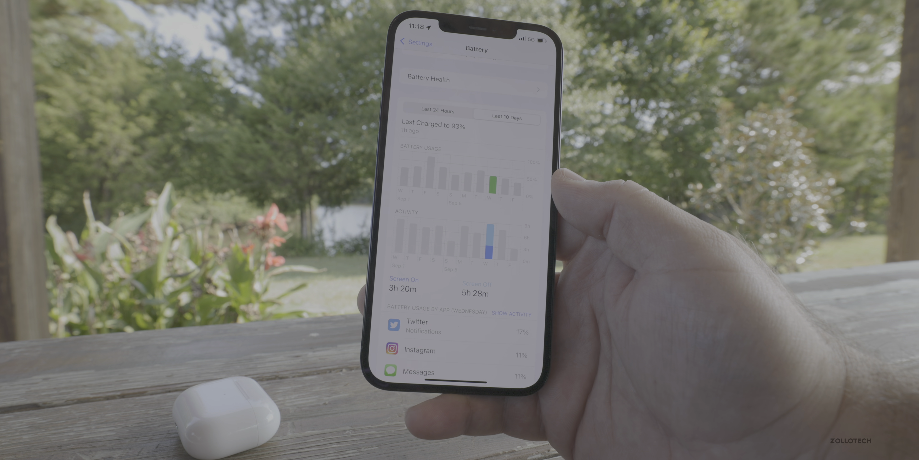
scroll(down, 3)
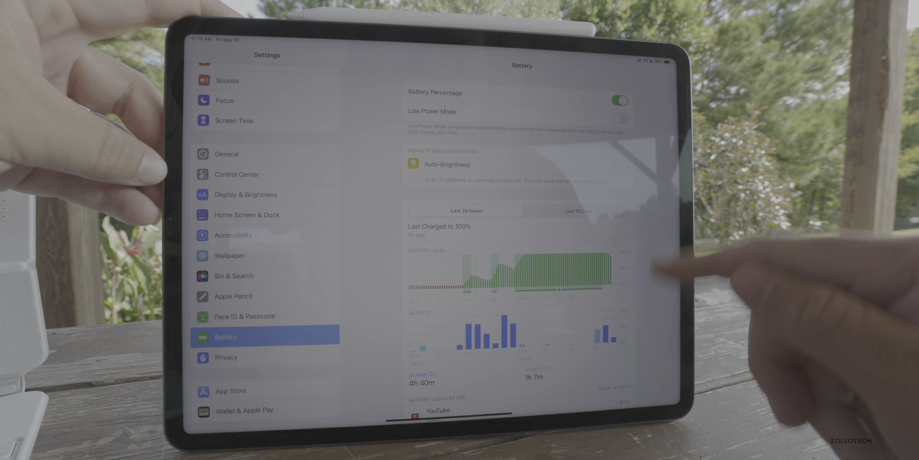
Show the iPad's Battery page with the Last 24 Hours level and activity graphs
click(578, 210)
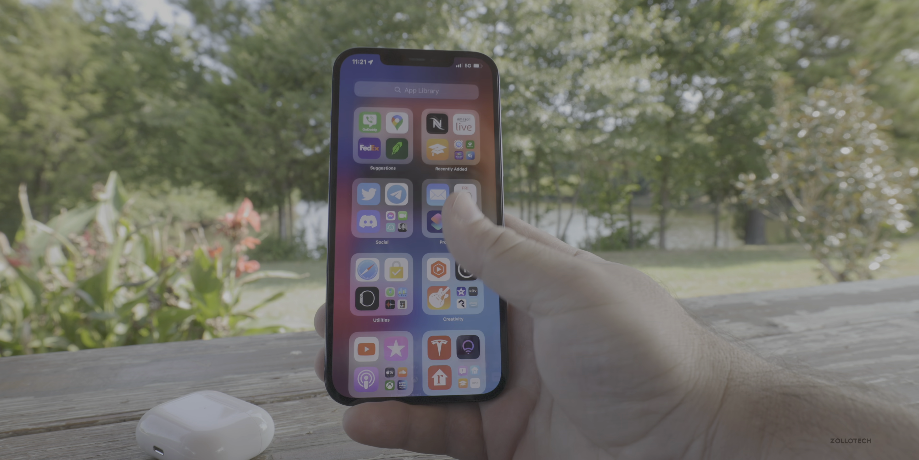
Swipe past the last Home Screen page to reveal the App Library categories
scroll(right, 3)
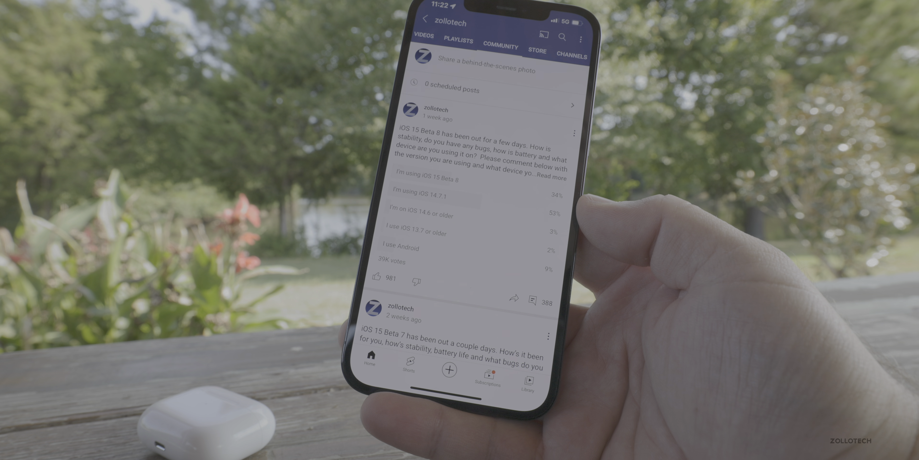
Reach the comments under the iOS 15 Beta 8 poll on the Community tab
scroll(down, 3)
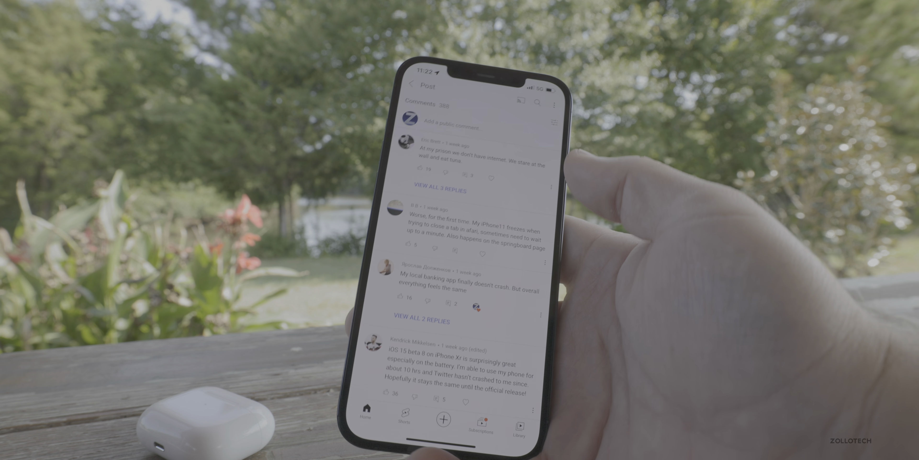
Scroll further down the poll's comments to viewers' beta 8 reports
scroll(down, 3)
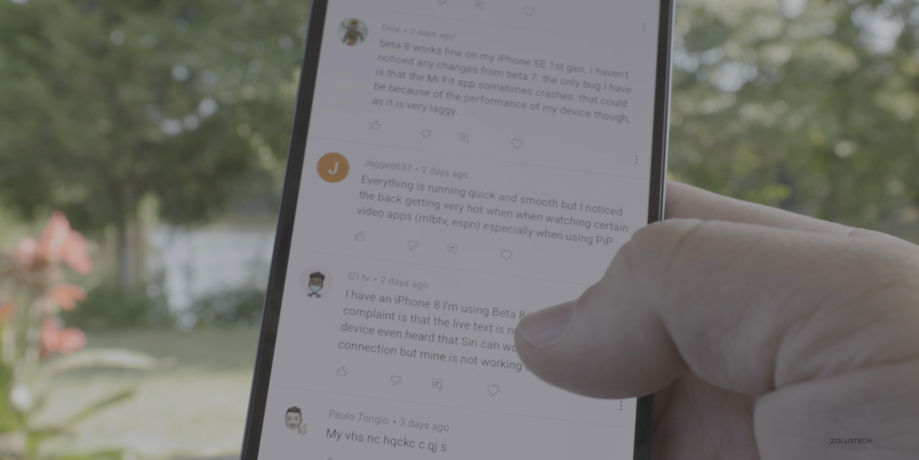
scroll(down, 3)
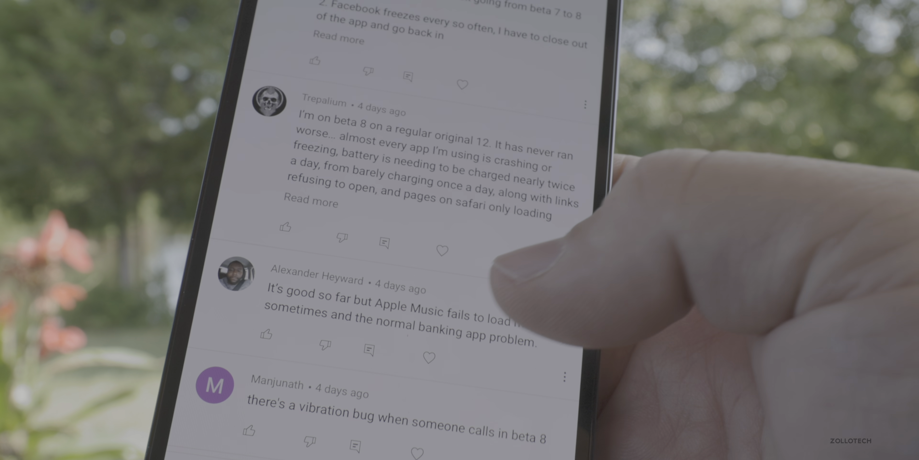
click(309, 202)
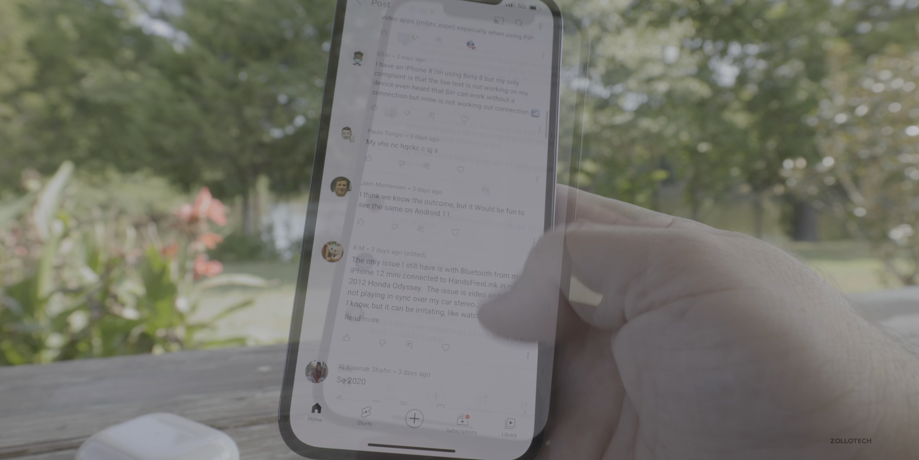
scroll(down, 3)
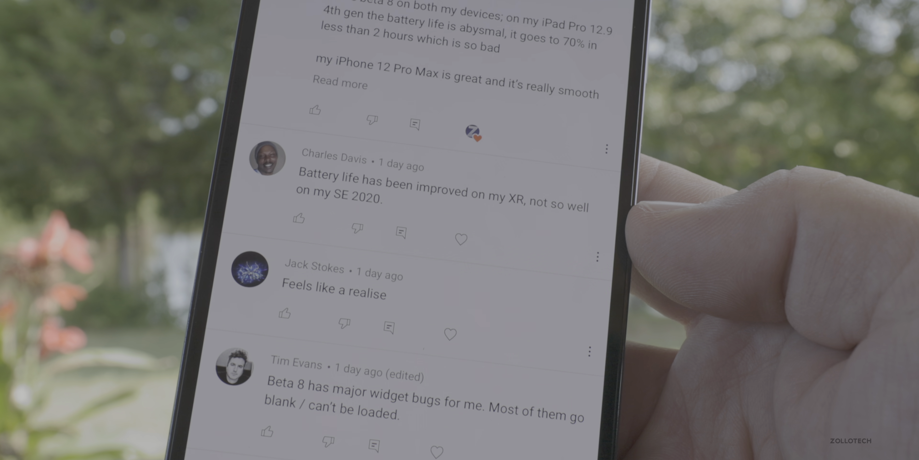
scroll(down, 3)
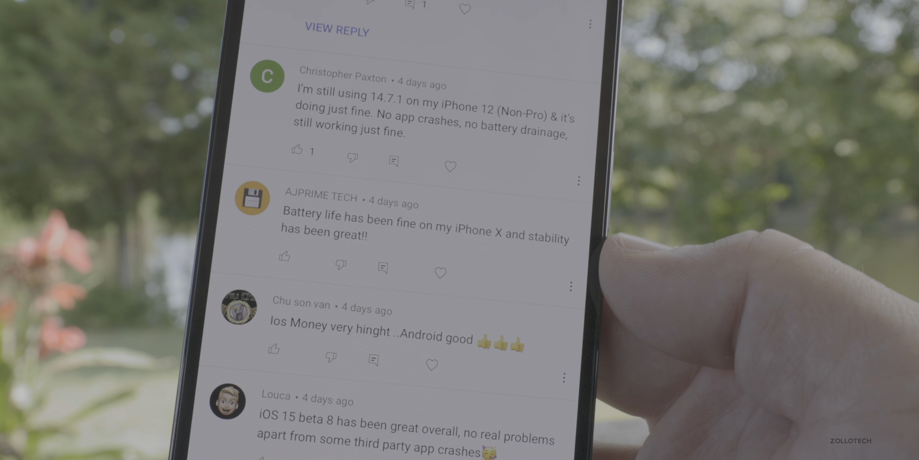
scroll(down, 3)
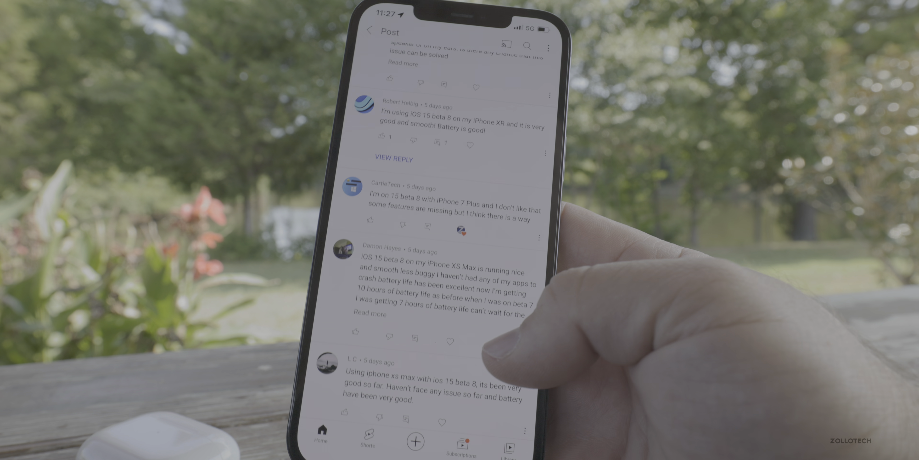
scroll(down, 3)
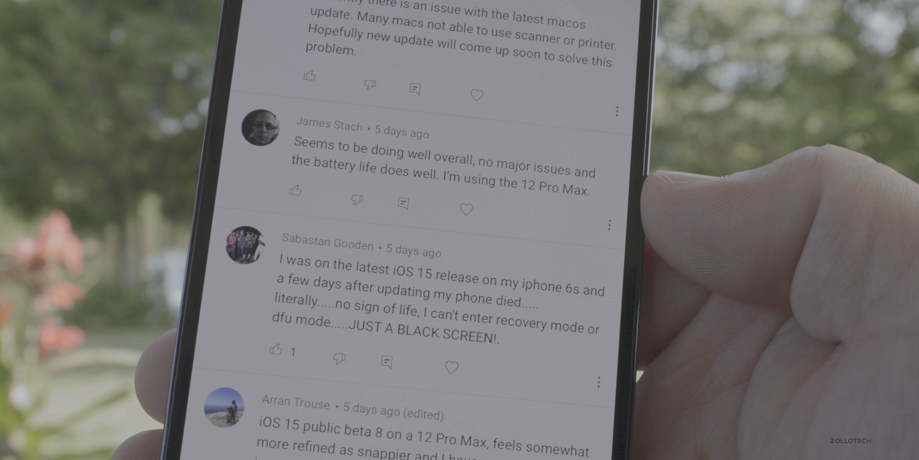